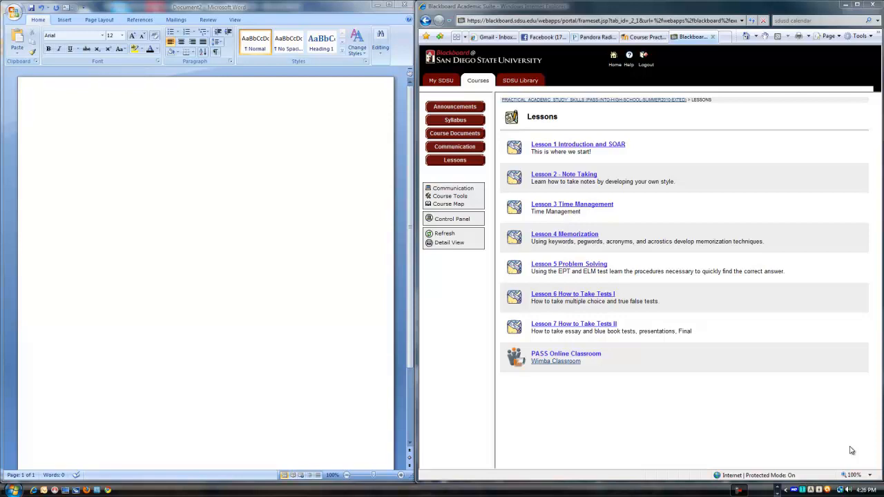
mouse_move(522, 125)
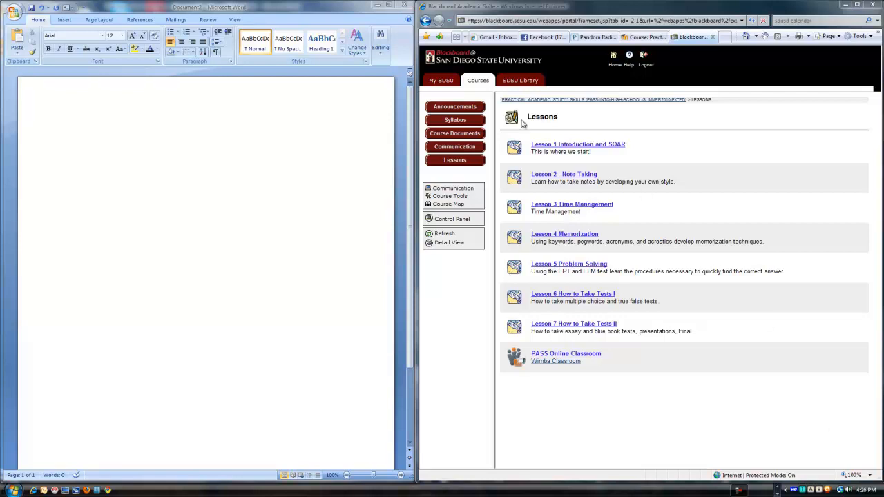
mouse_move(588, 141)
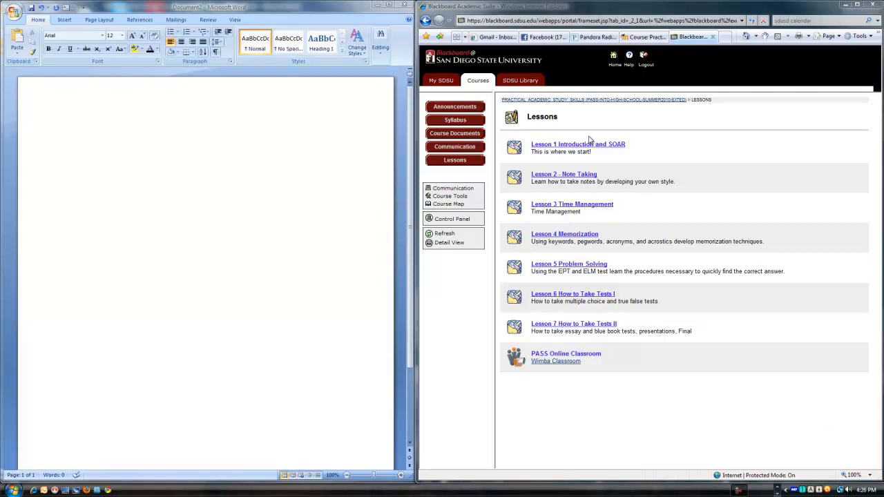
mouse_move(688, 169)
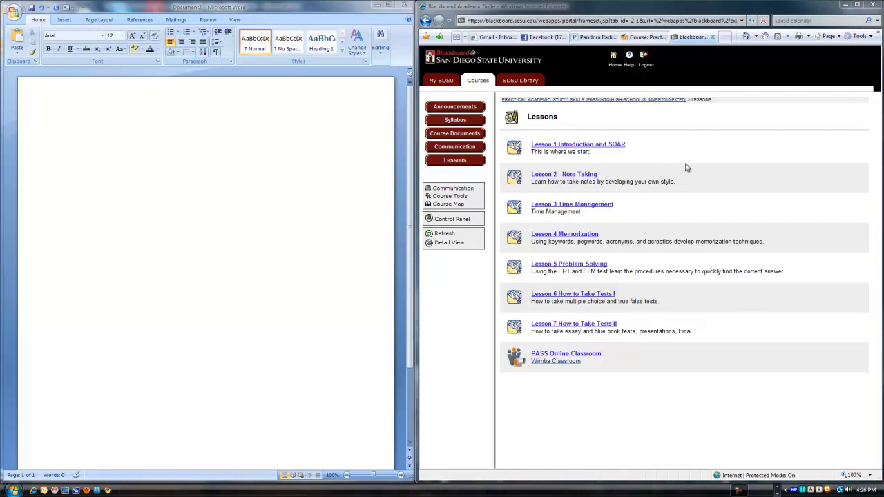
mouse_move(831, 241)
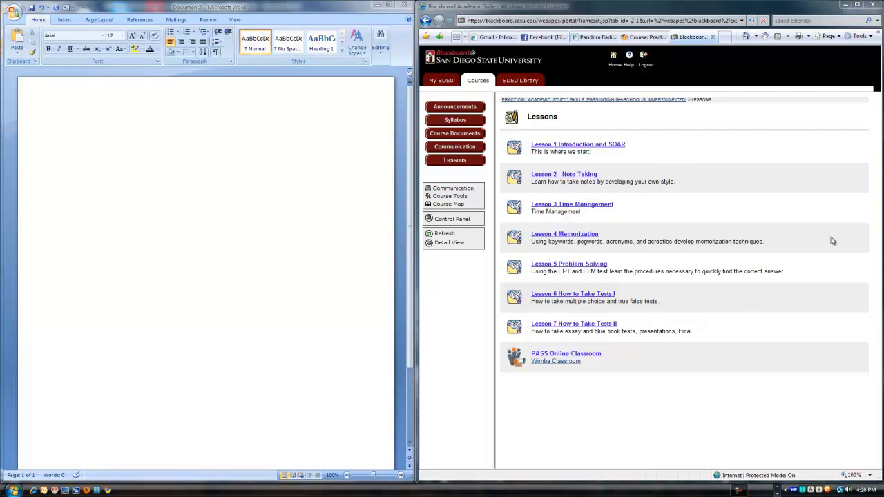
mouse_move(843, 323)
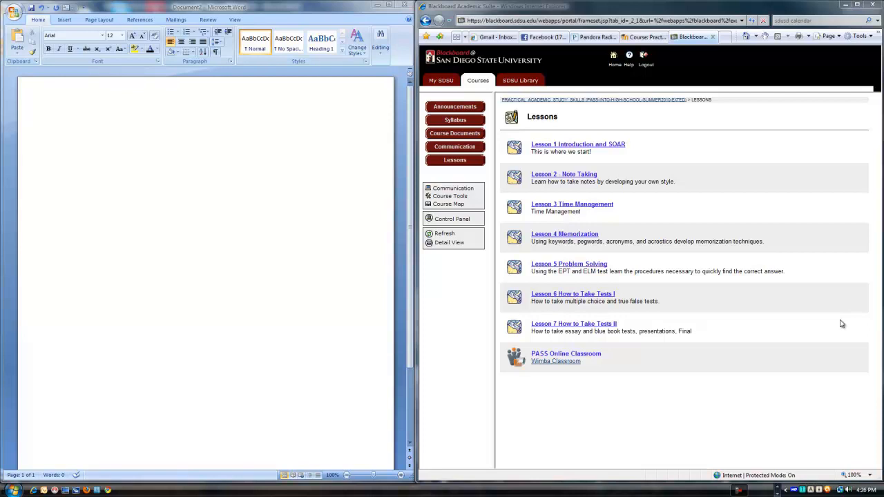
mouse_move(467, 141)
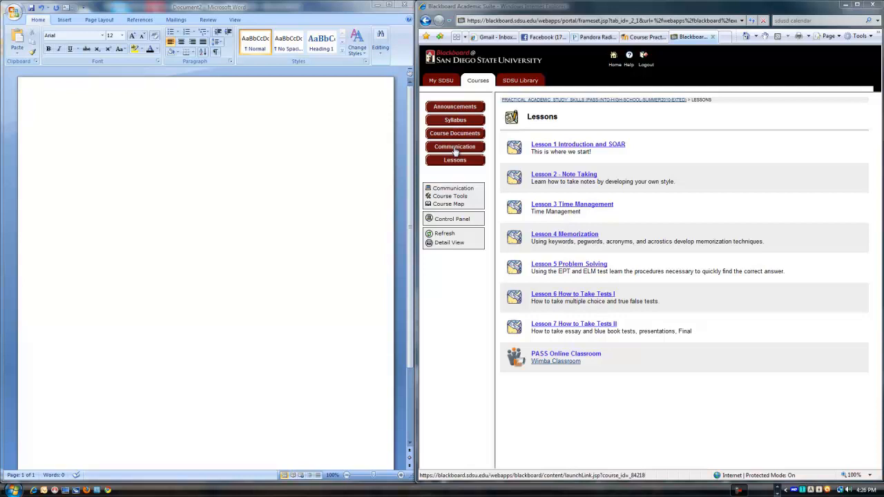
mouse_move(774, 196)
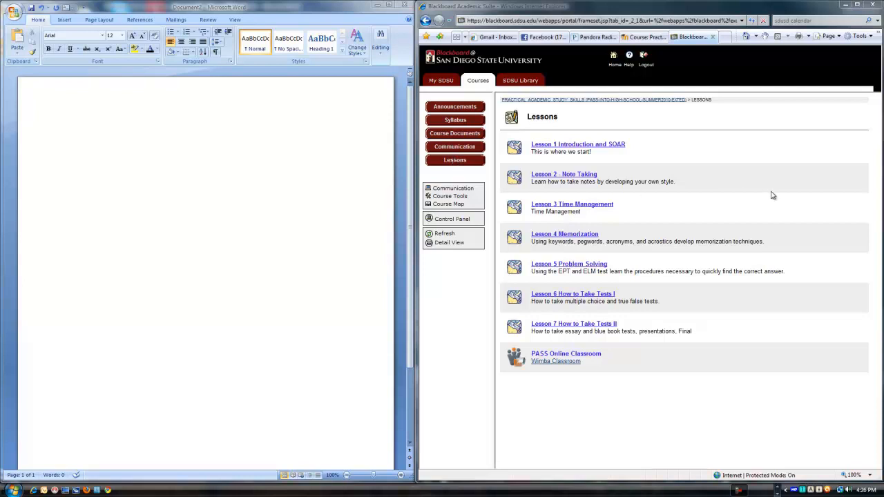
mouse_move(787, 199)
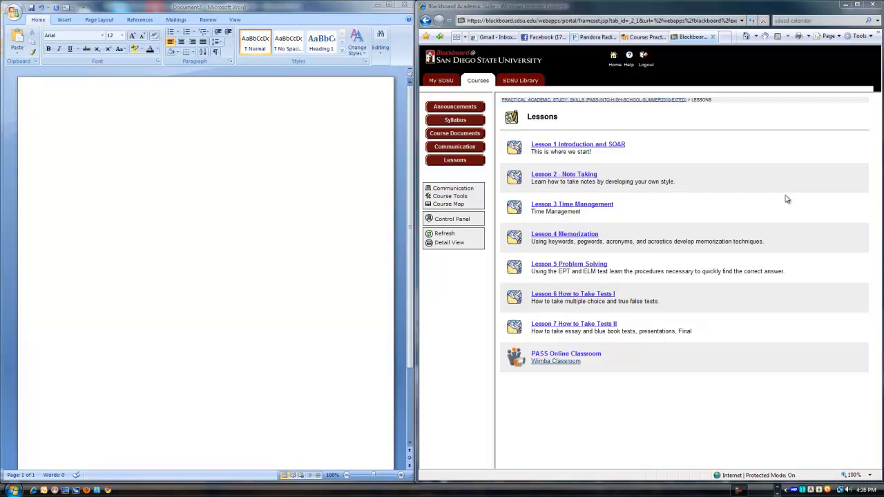
mouse_move(585, 137)
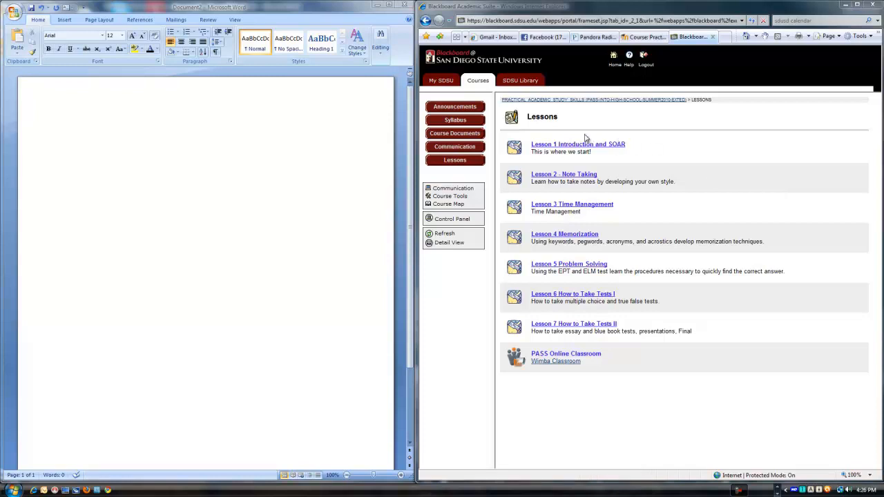
mouse_move(572, 141)
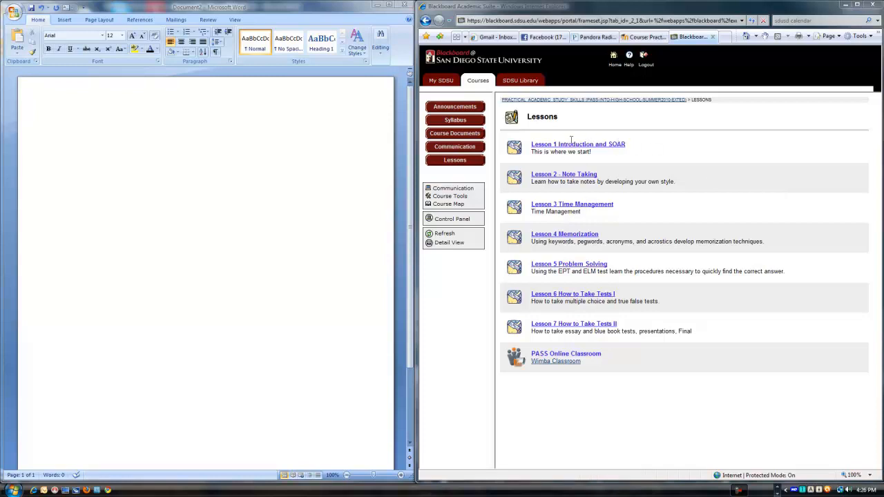
mouse_move(248, 119)
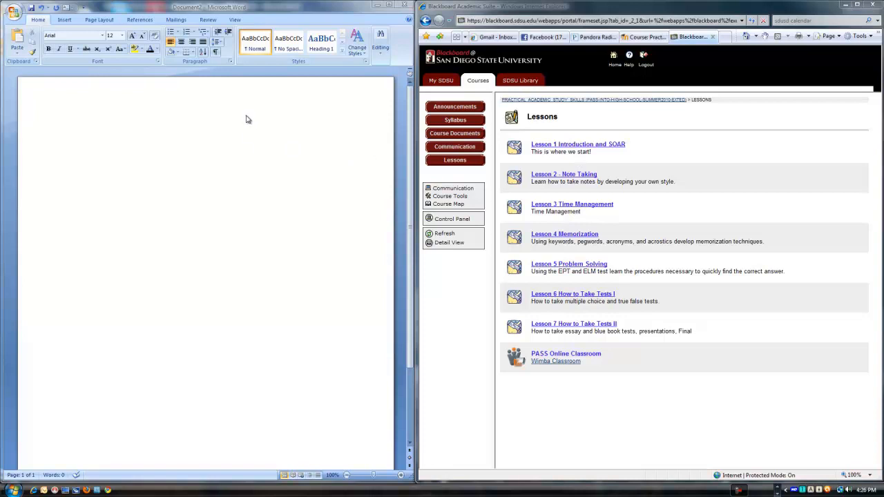
mouse_move(129, 10)
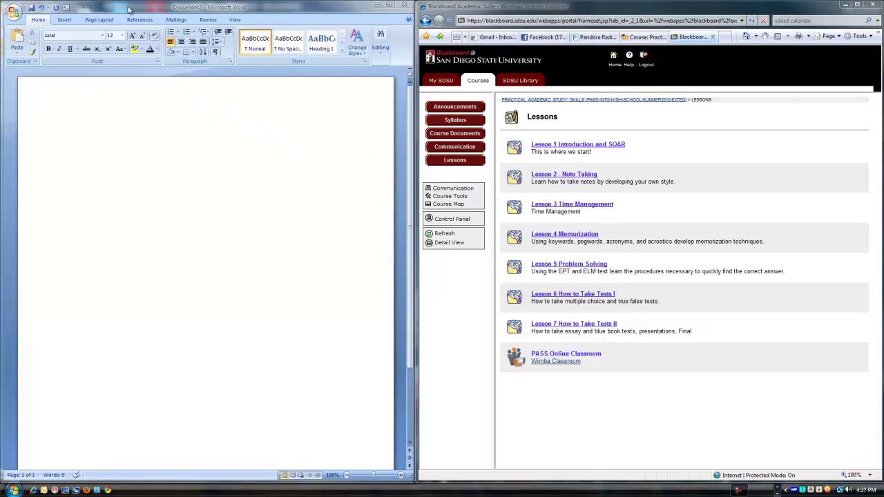
mouse_move(47, 119)
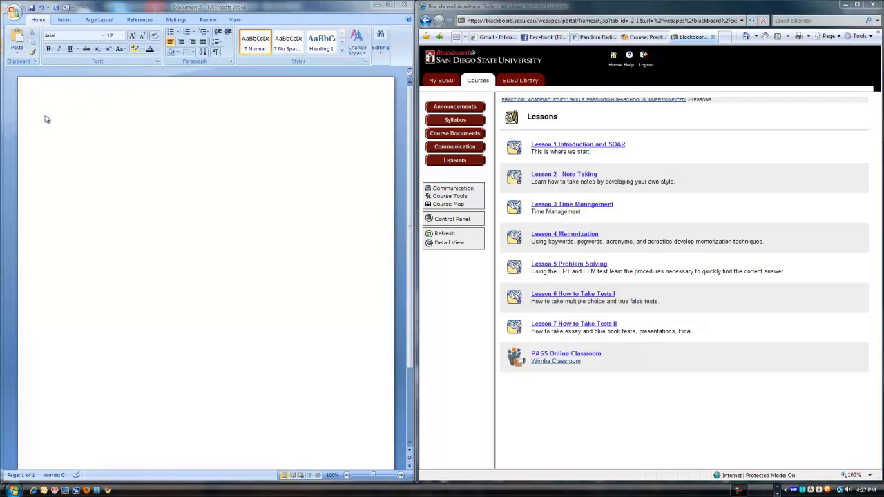
mouse_move(60, 116)
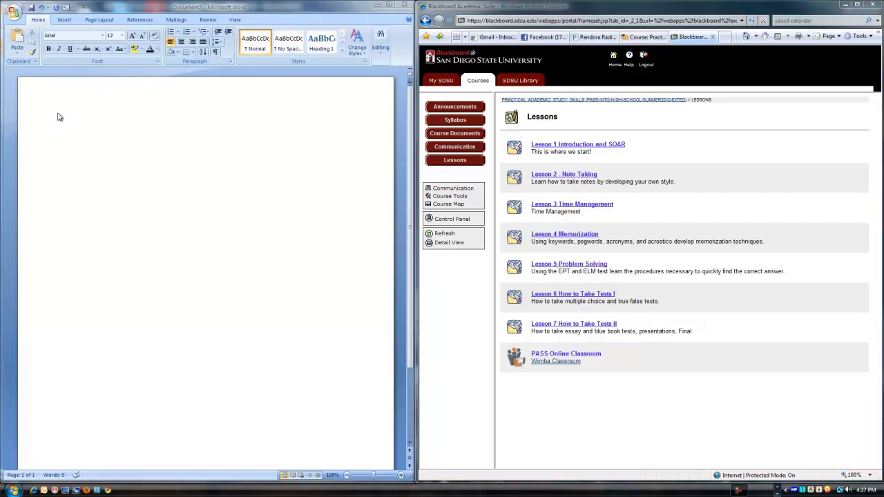
mouse_move(633, 149)
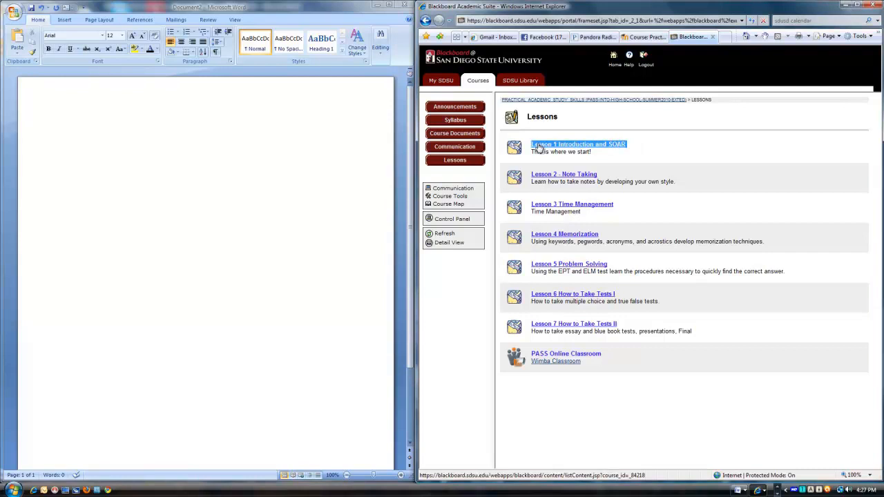
Copy the 'Lesson 1 Introduction and SOAR' title from Blackboard into the blank Word document.
right_click(578, 144)
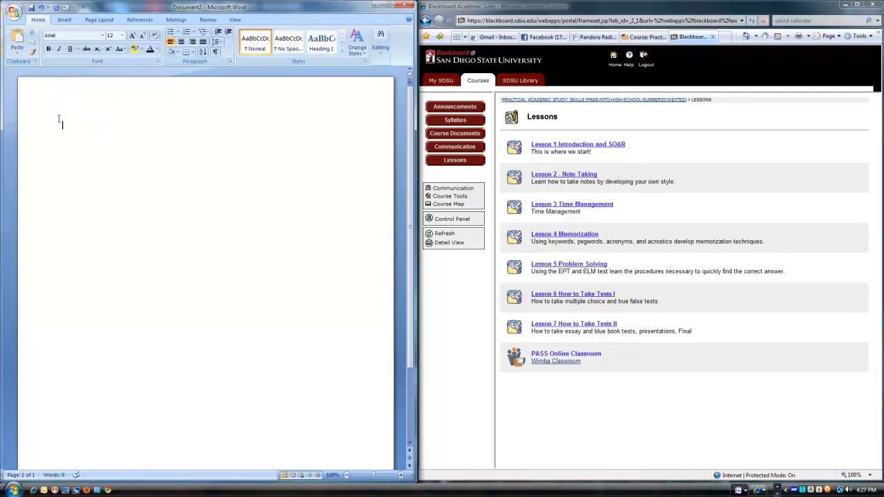
right_click(62, 125)
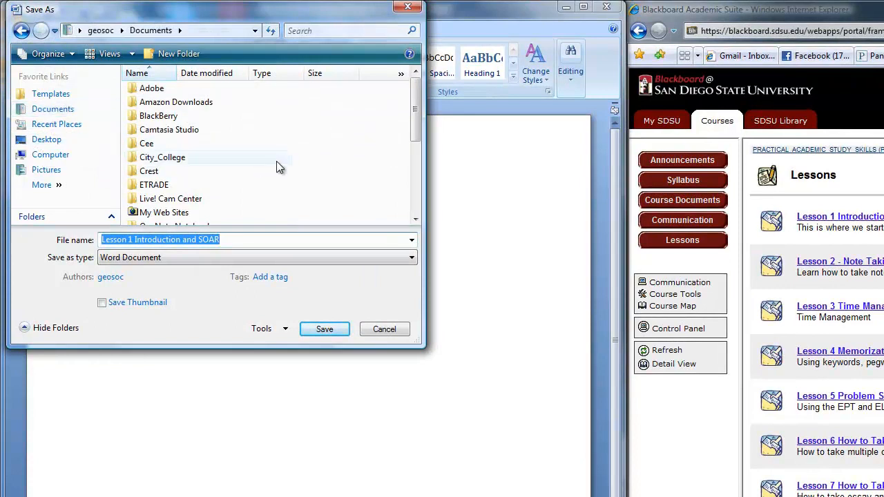
mouse_move(178, 52)
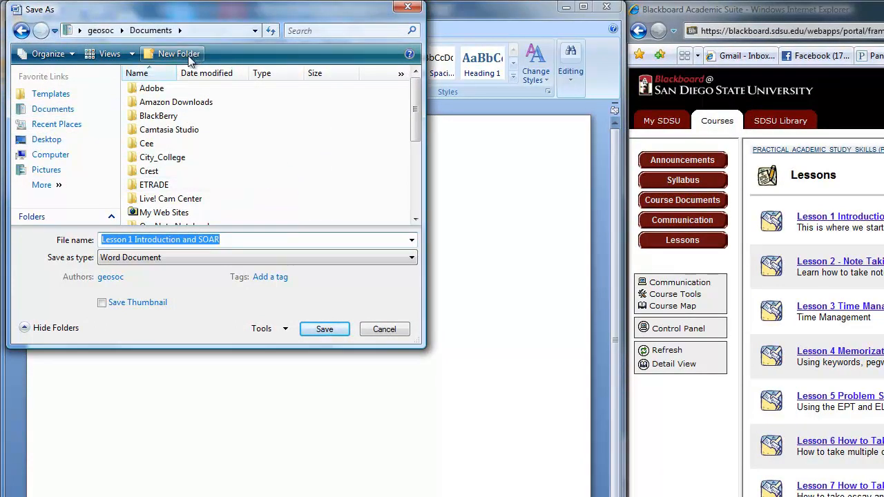
Create a new folder named PASS_Example in Documents as the save location.
click(171, 54)
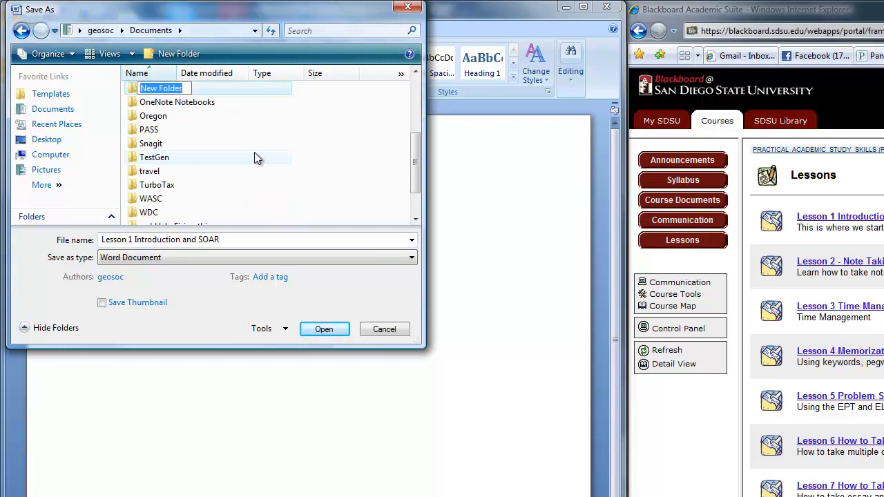
text(P)
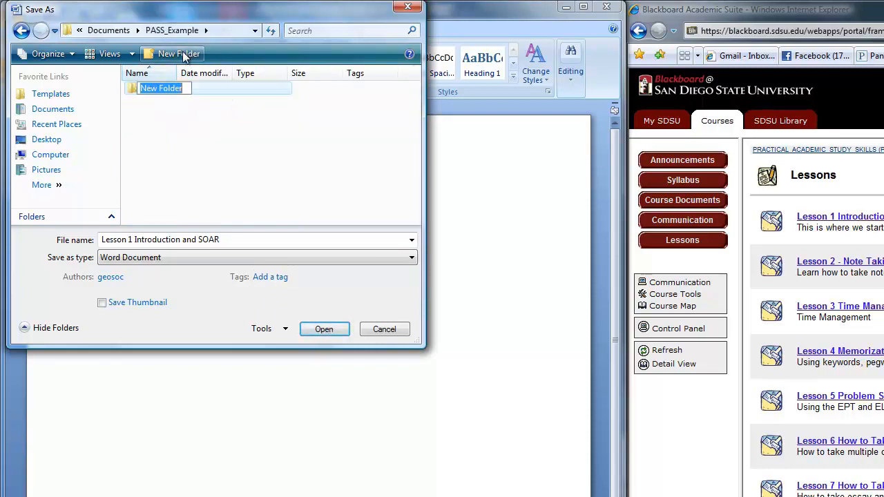
Name the new folder 'Lesson 1' and save the document inside it as 'Lesson 1 Introduction and SOAR'.
text(L)
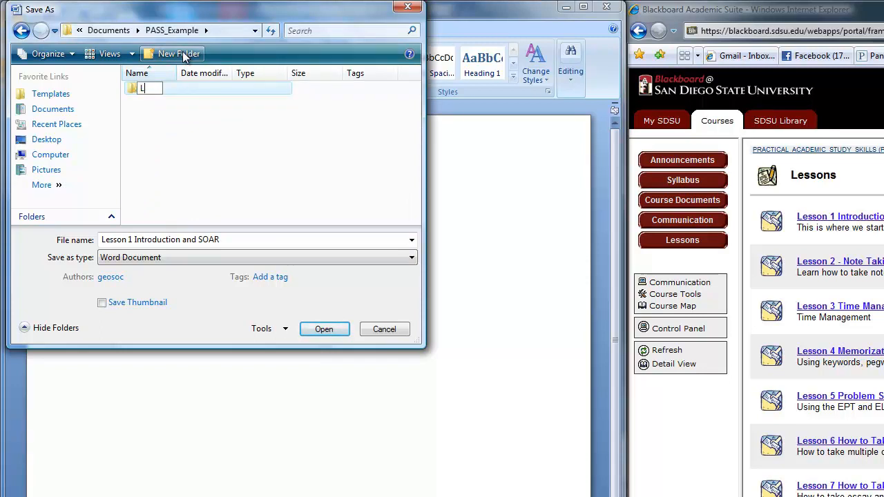
text(esson)
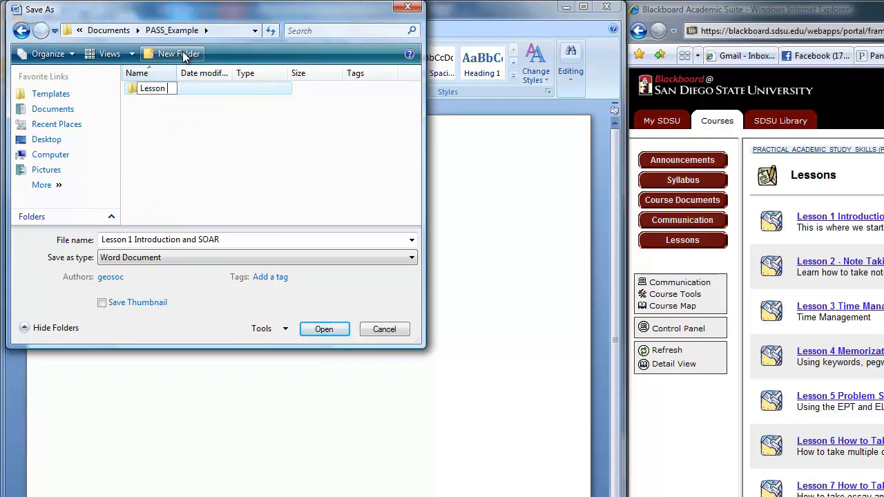
text(1)
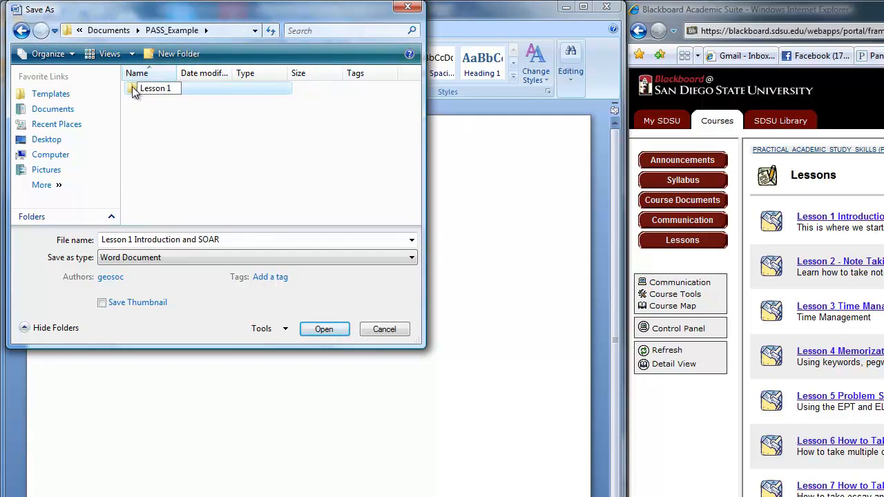
double_click(155, 88)
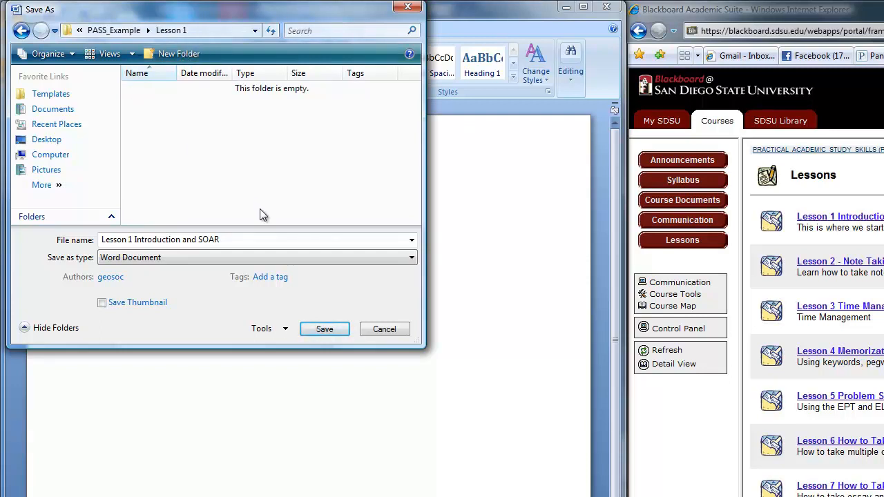
click(255, 240)
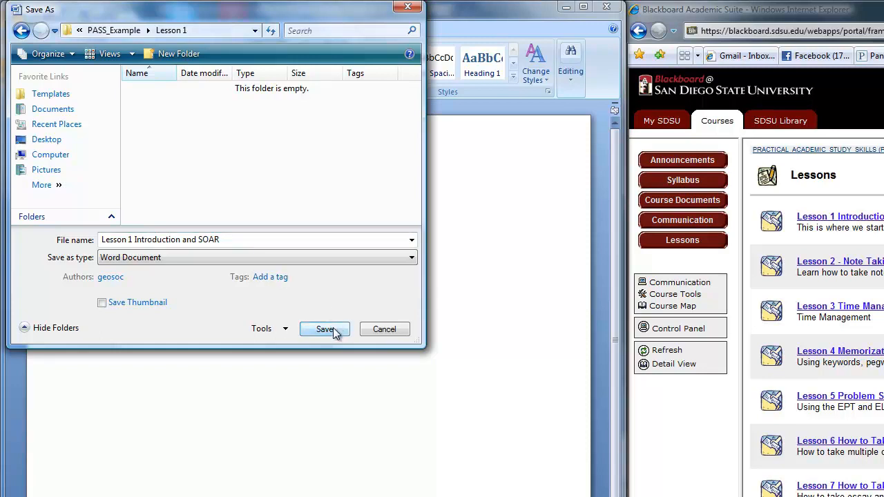
click(325, 329)
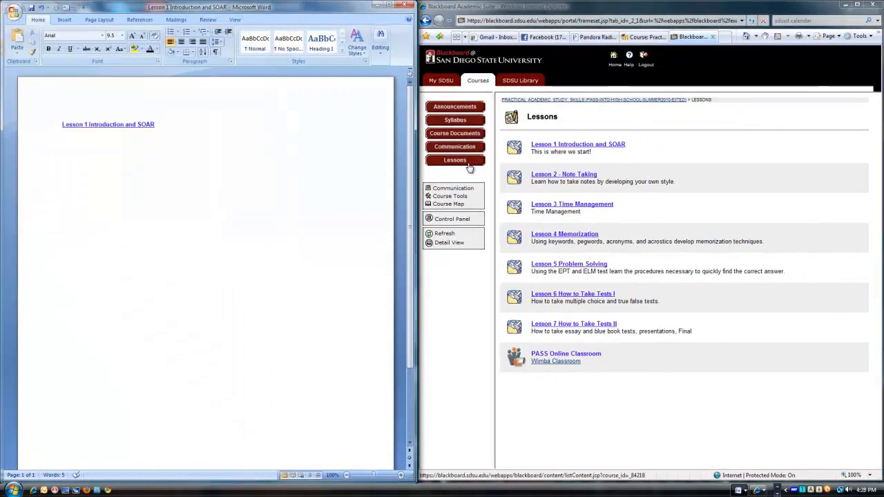
mouse_move(600, 165)
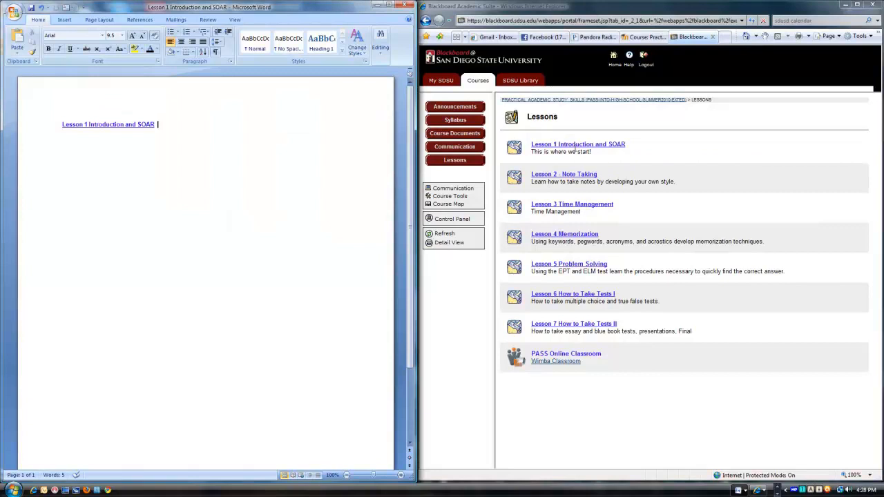
mouse_move(574, 146)
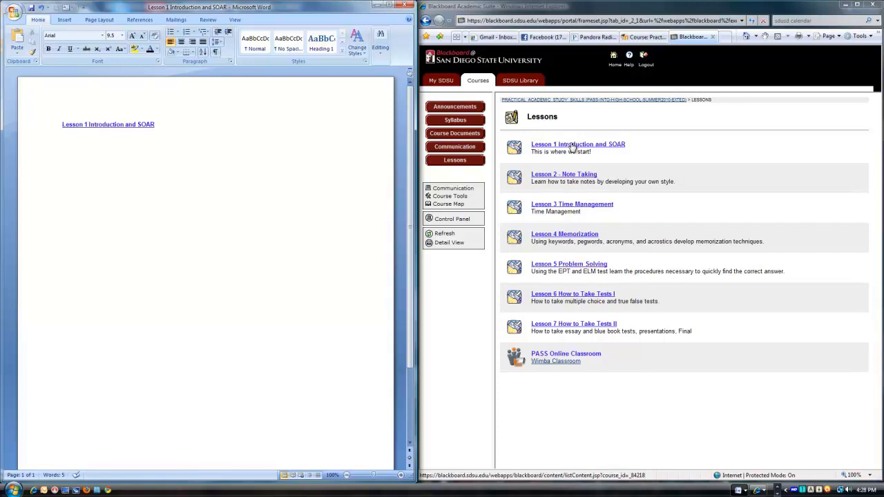
Open the 'Lesson 1 Introduction and SOAR' lesson page in Blackboard.
click(578, 144)
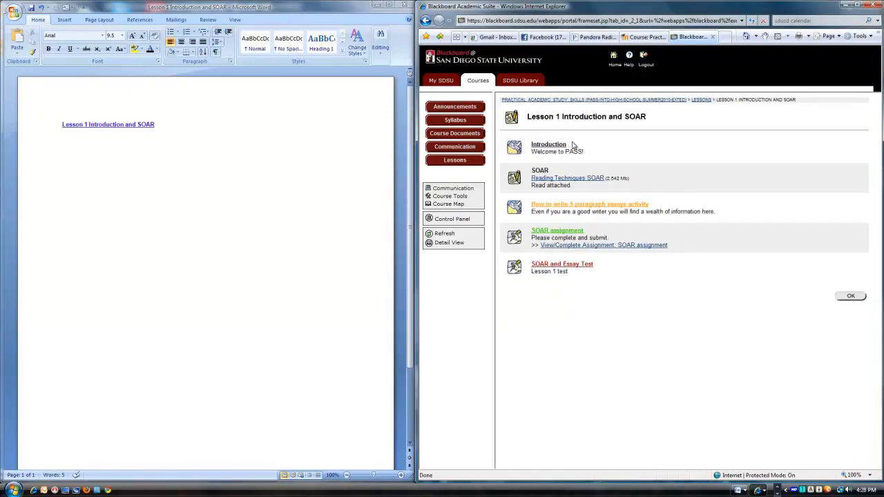
mouse_move(608, 157)
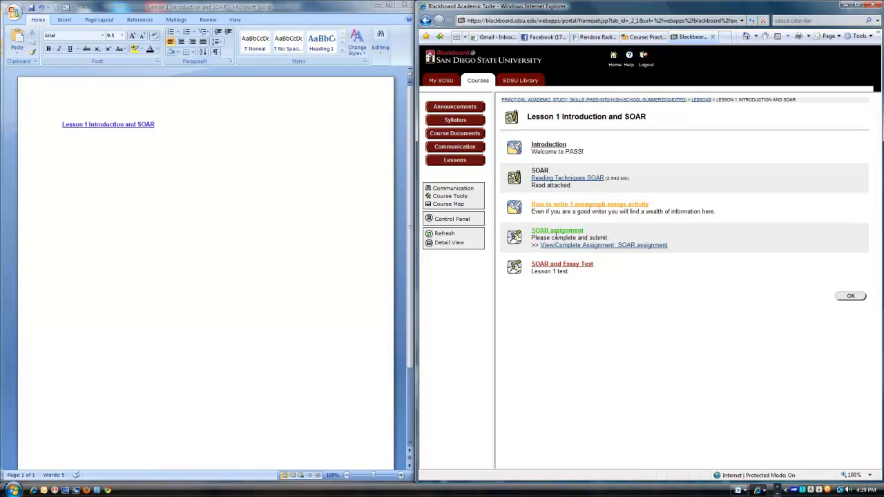
mouse_move(562, 263)
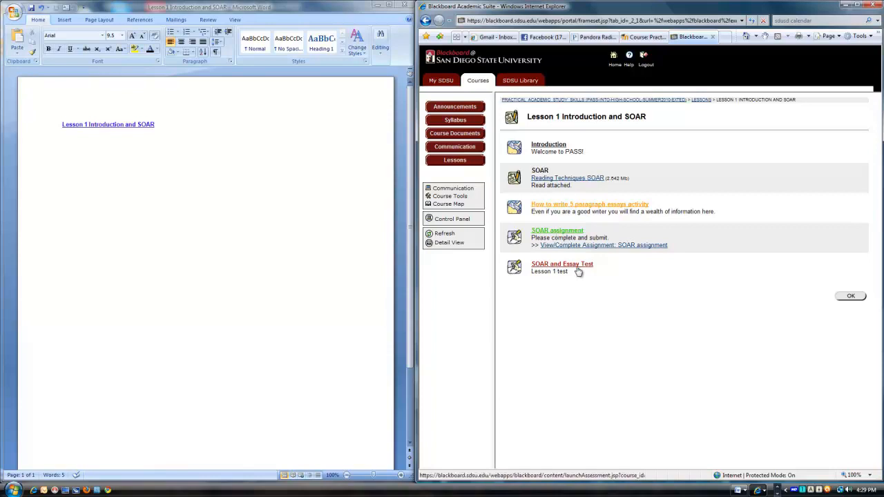
mouse_move(552, 279)
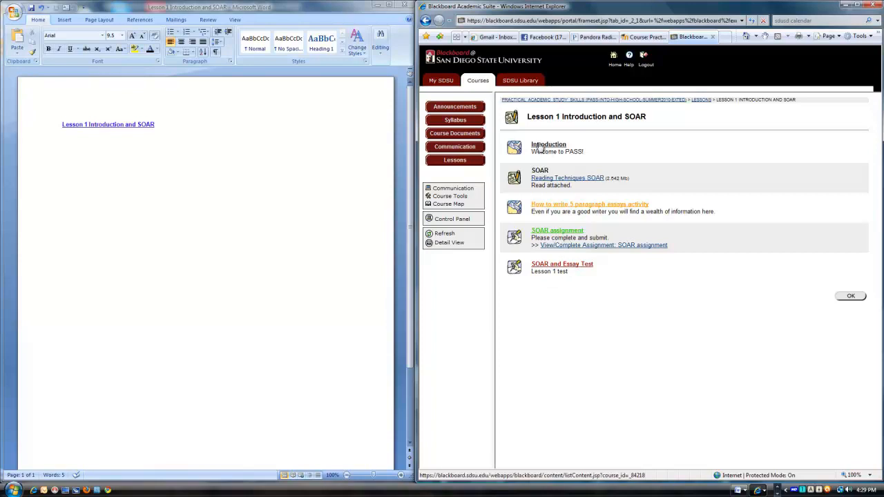
mouse_move(545, 260)
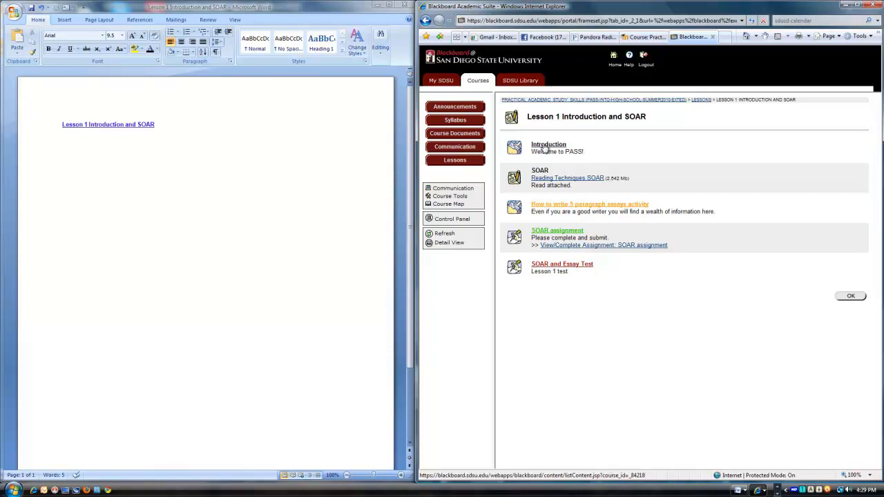
Open the Introduction folder of Lesson 1 in Blackboard.
click(549, 144)
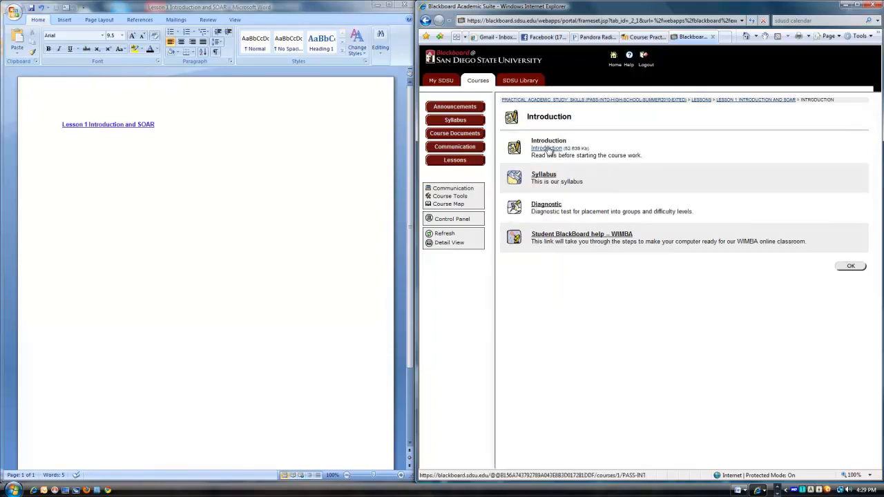
mouse_move(658, 165)
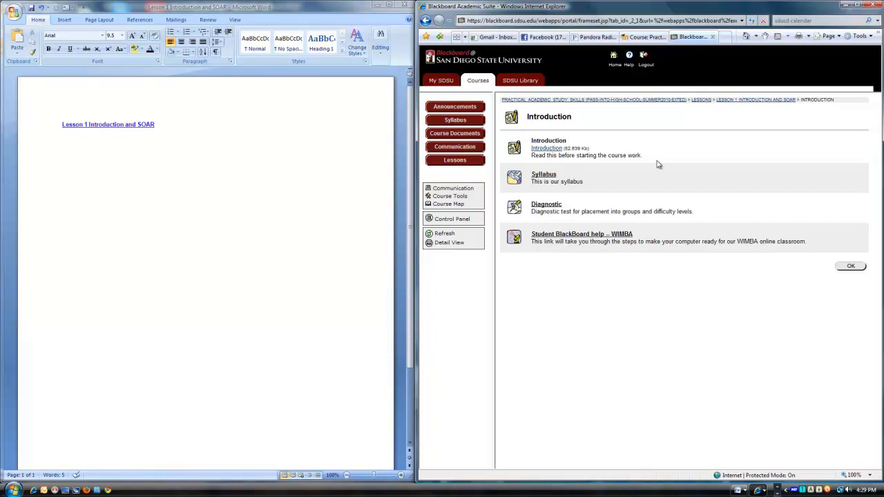
mouse_move(540, 149)
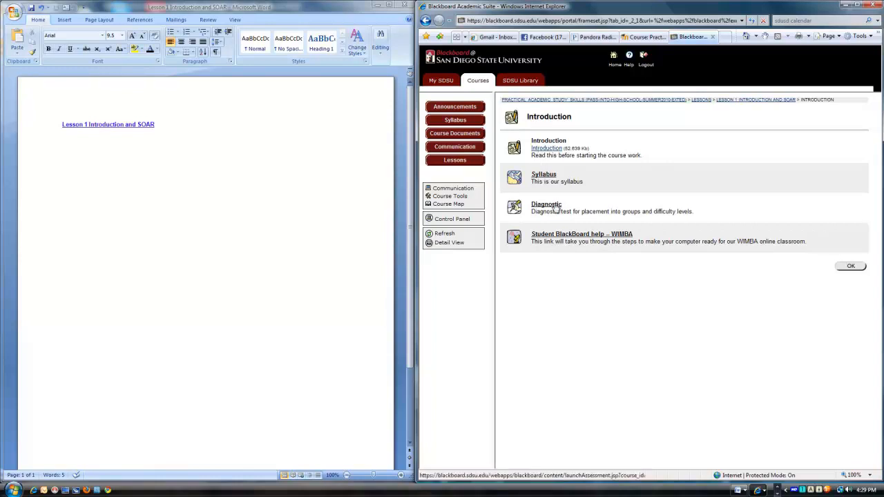
mouse_move(594, 220)
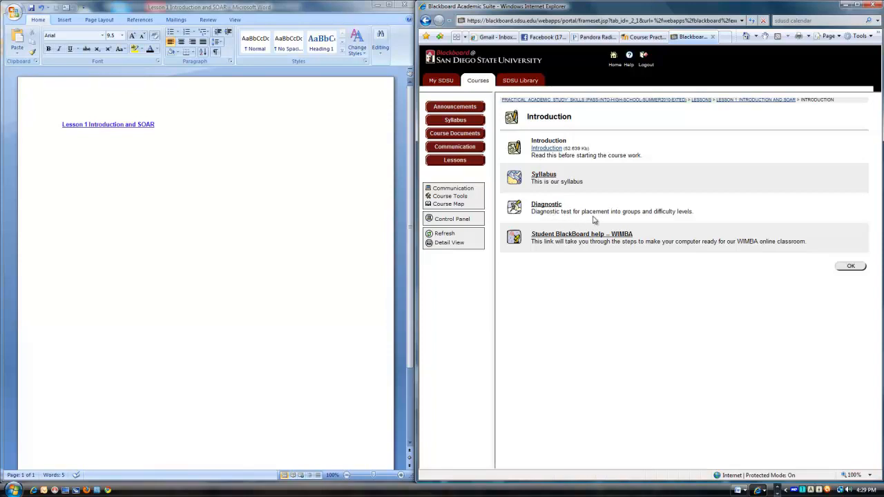
mouse_move(692, 219)
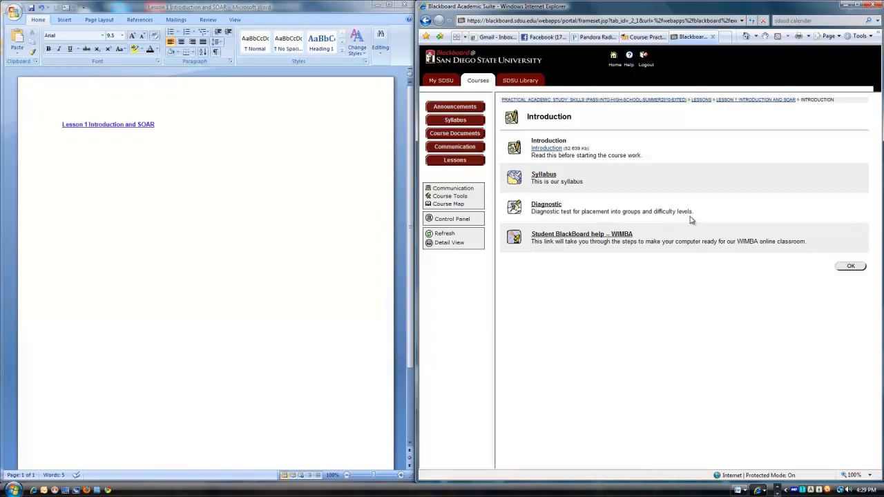
mouse_move(586, 241)
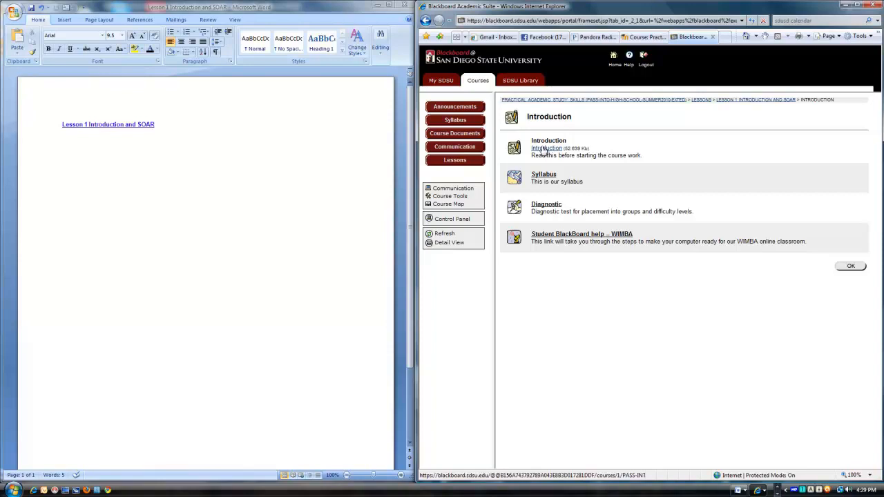
click(546, 148)
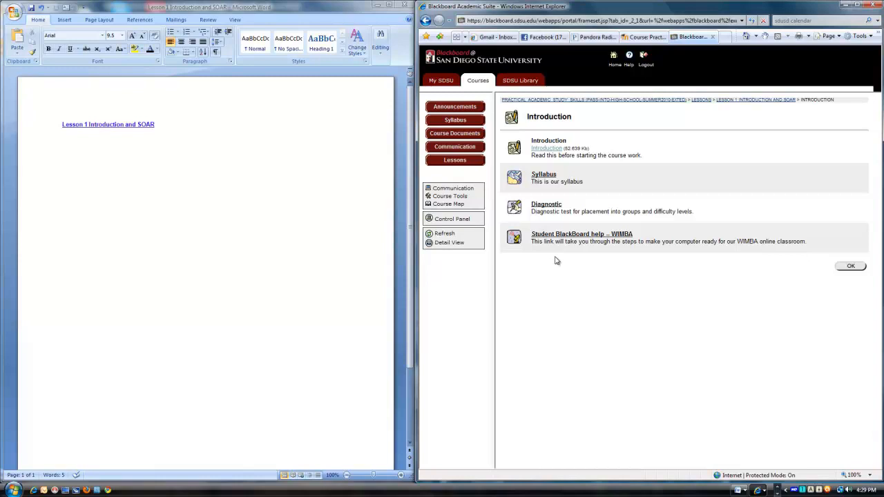
mouse_move(565, 262)
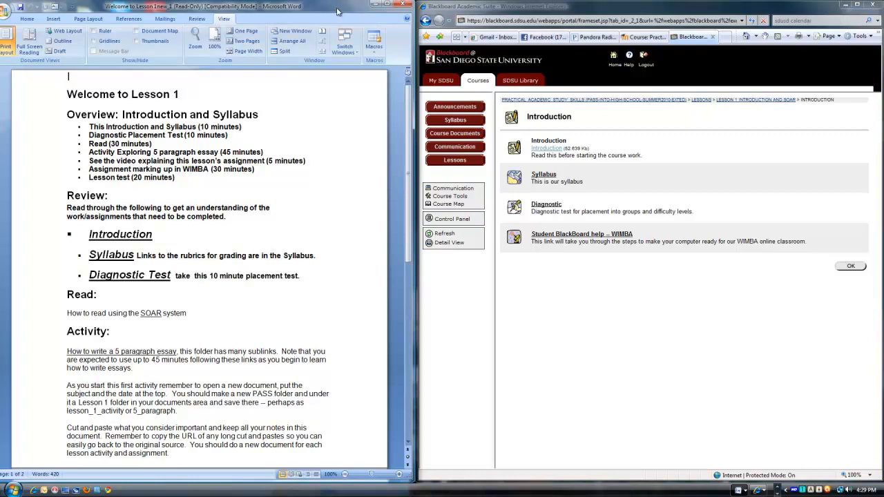
mouse_move(315, 6)
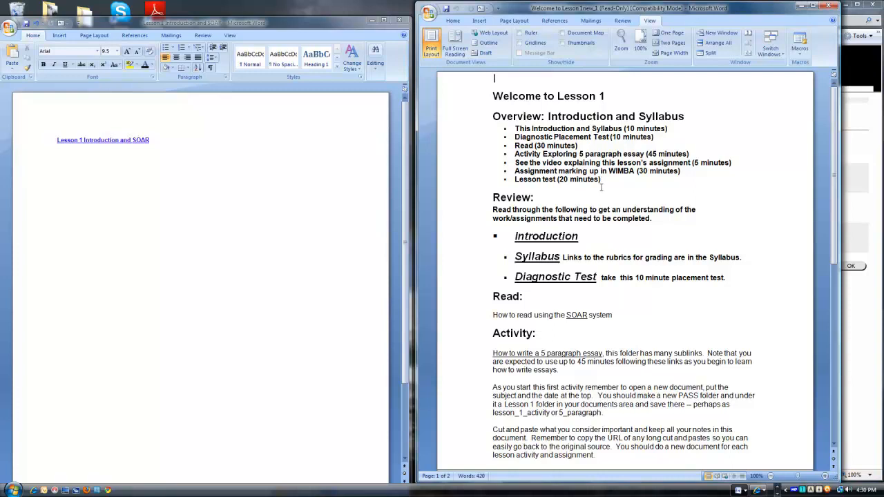
Scroll through the 'Welcome to Lesson 1' introduction document and back to the top.
scroll(down, 3)
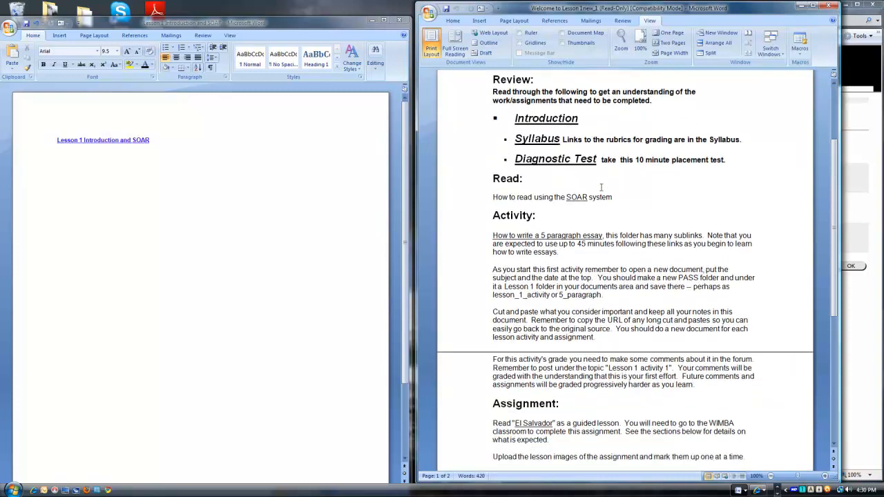
scroll(down, 3)
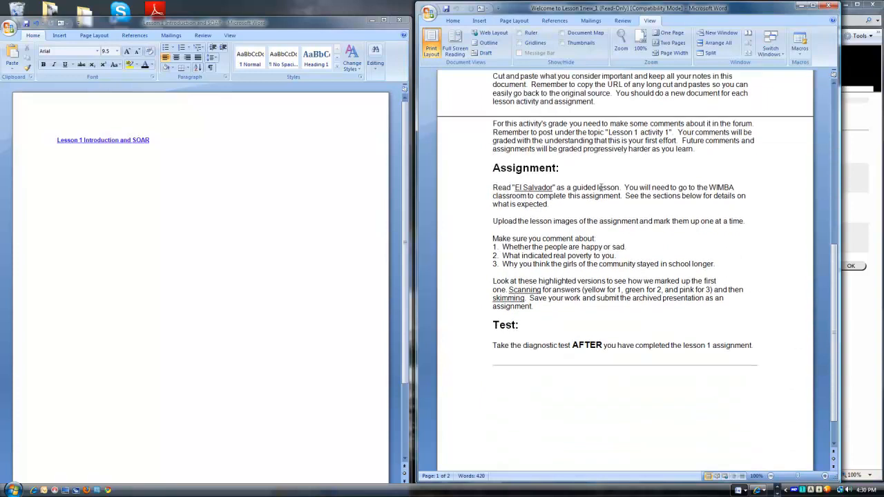
scroll(up, 3)
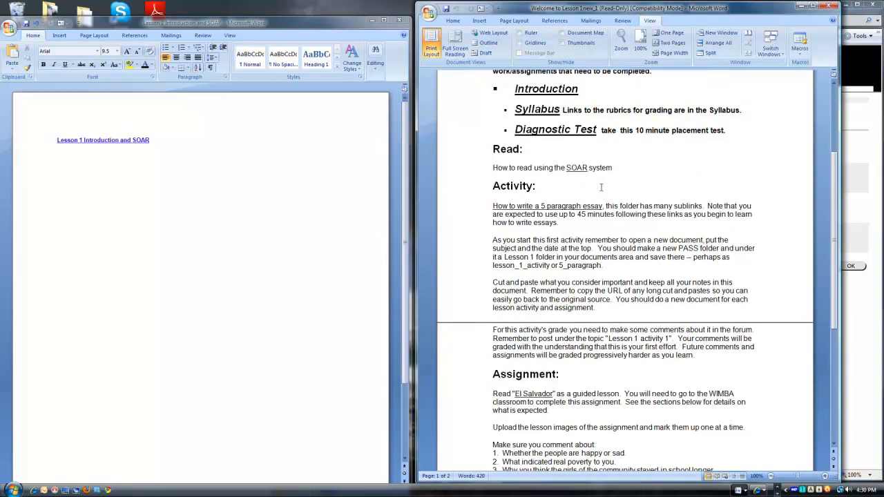
scroll(up, 3)
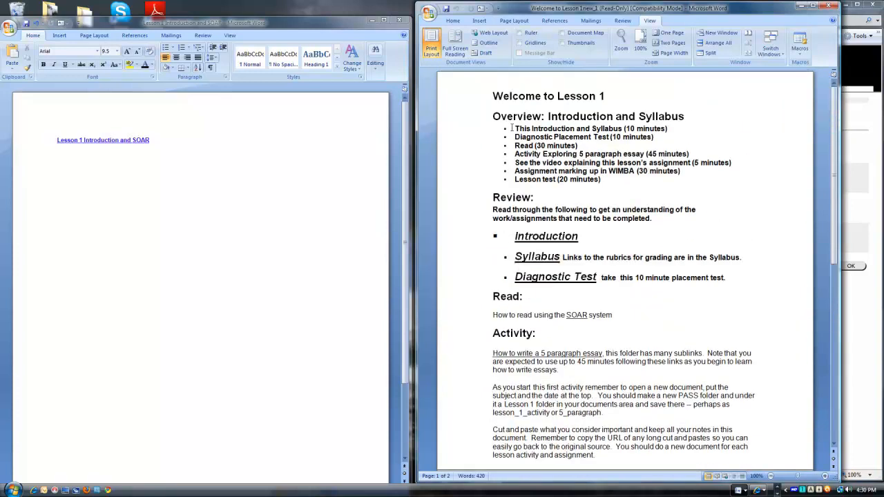
Copy the Lesson 1 overview bullet list and paste it below the title in the notes document.
drag(514, 129, 669, 129)
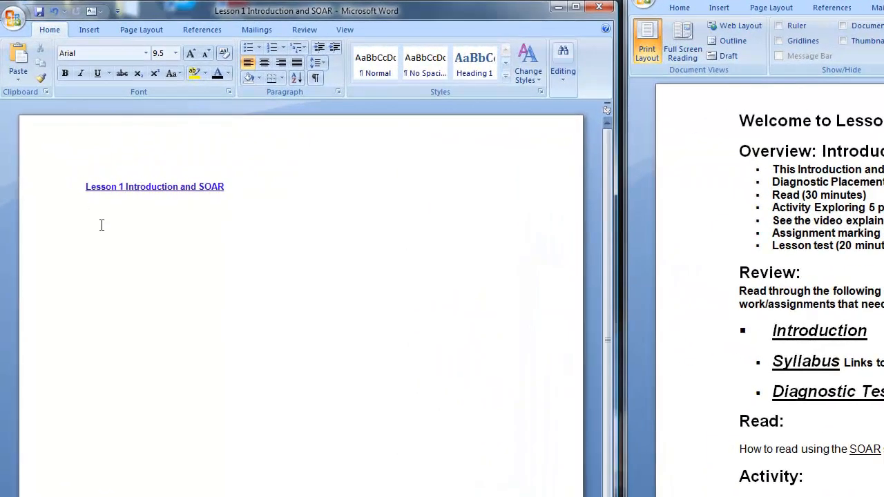
right_click(102, 225)
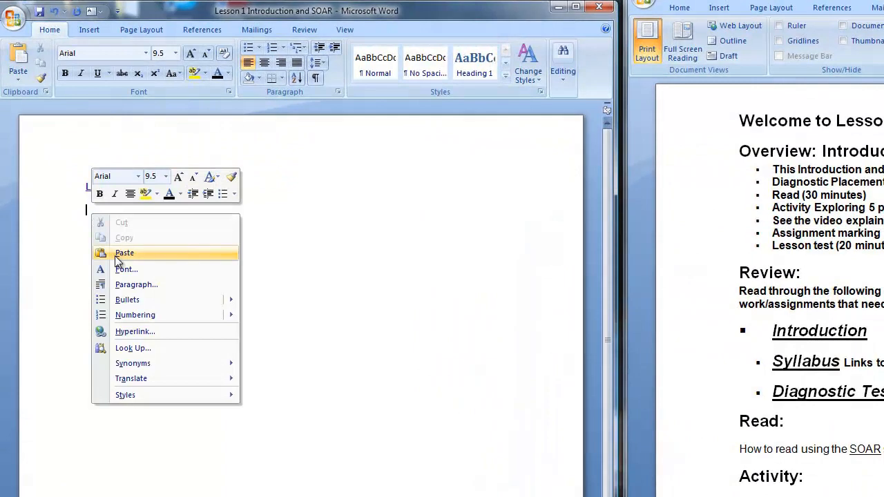
click(125, 253)
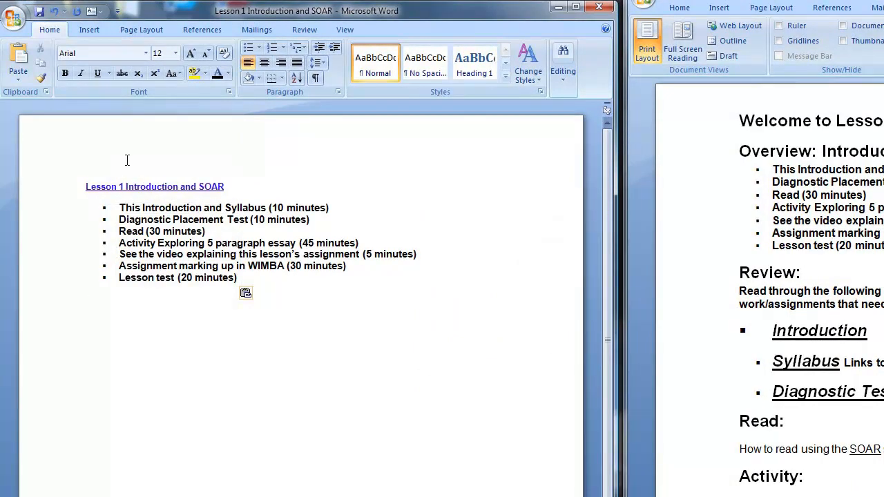
mouse_move(39, 11)
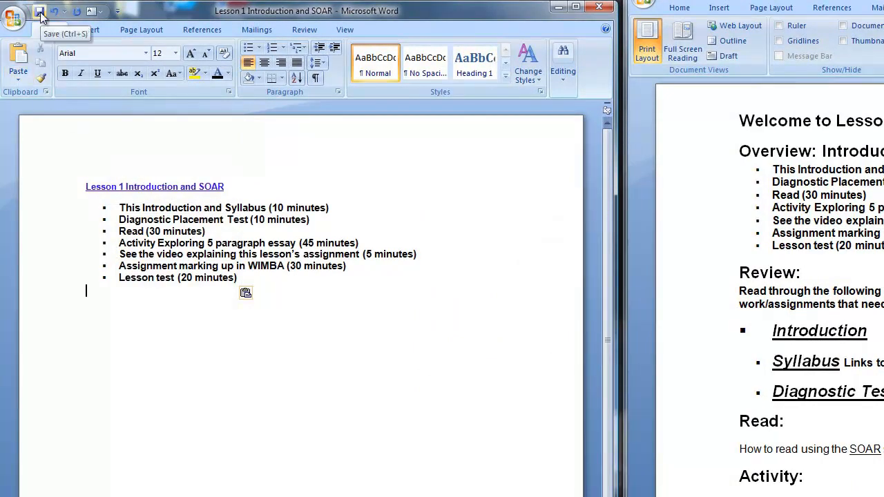
mouse_move(547, 19)
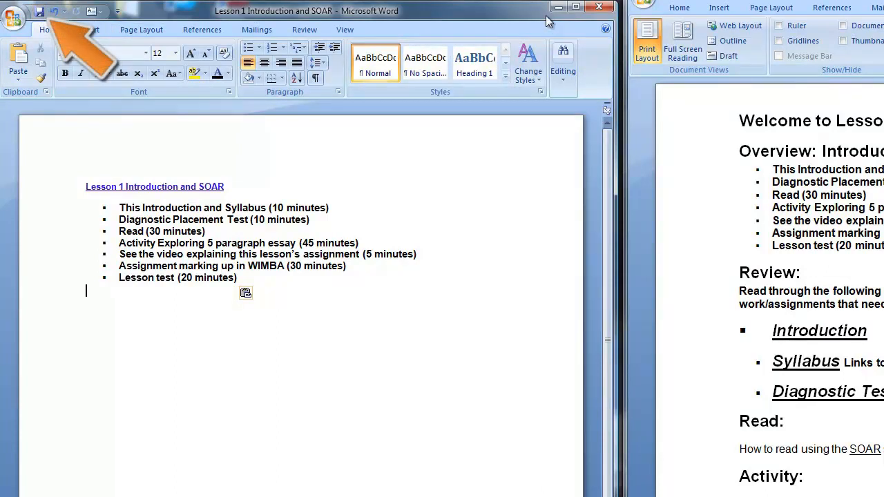
mouse_move(598, 8)
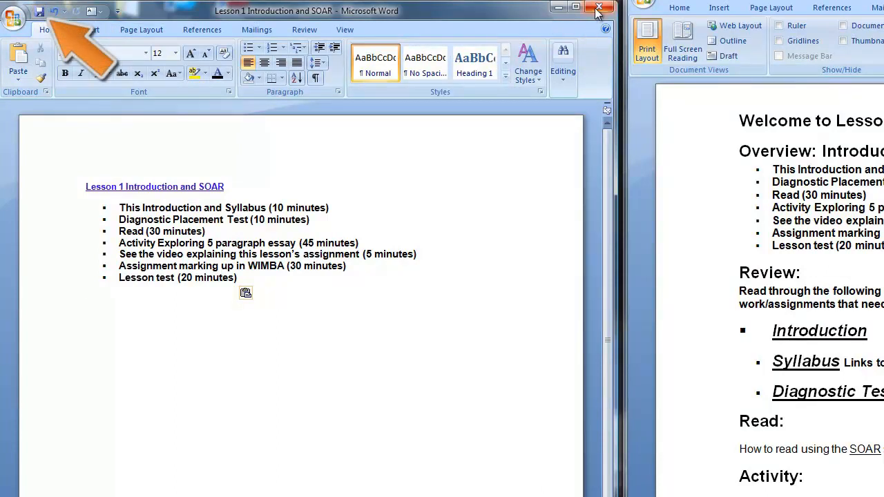